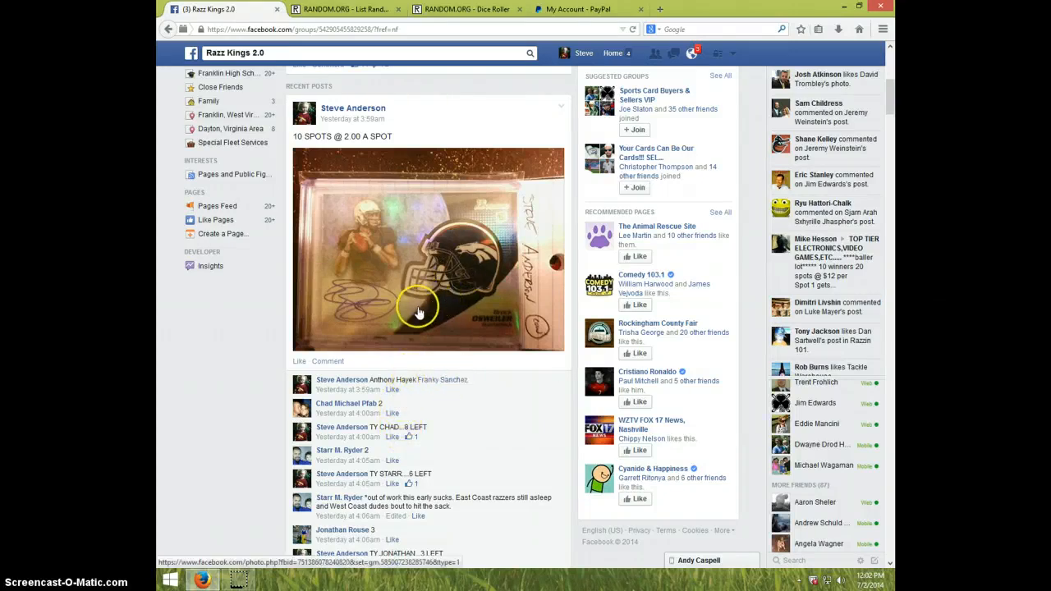
Step: Scroll to the group's names post and add the comment LIVE beneath it
scroll("down", 3)
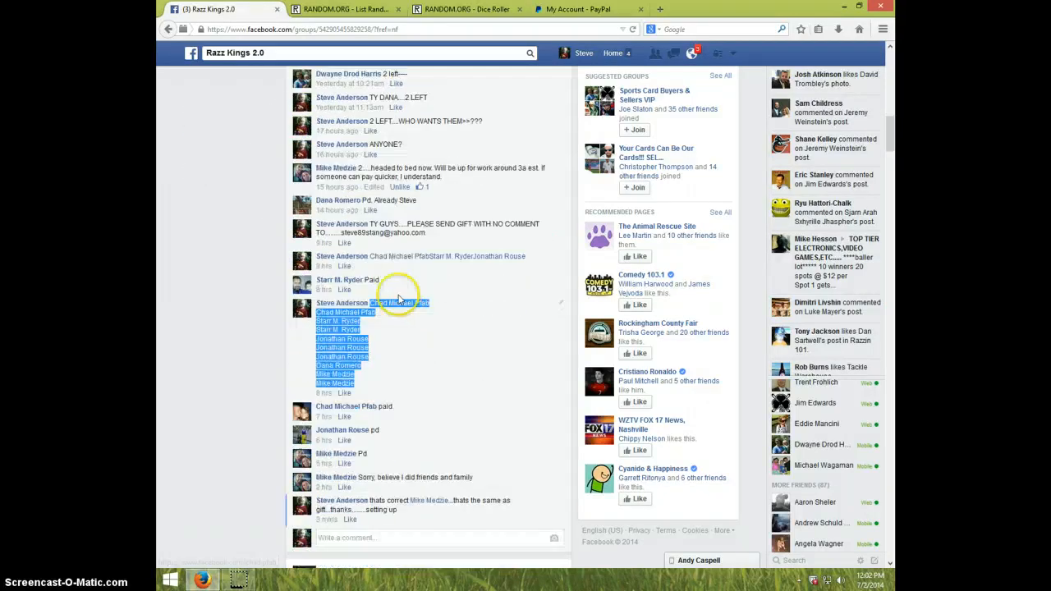
scroll("down", 3)
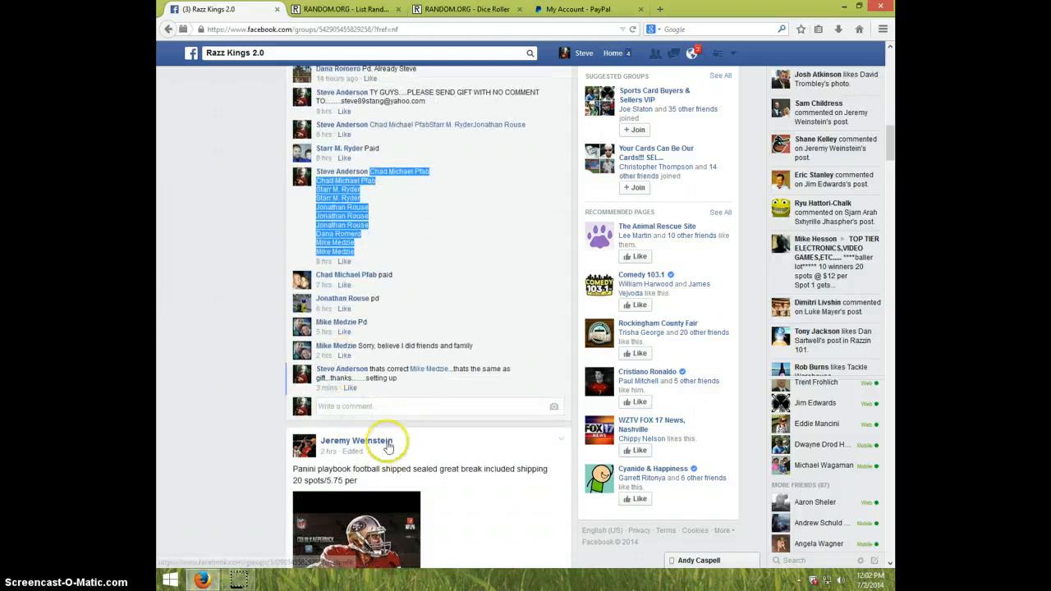
left_click(402, 407)
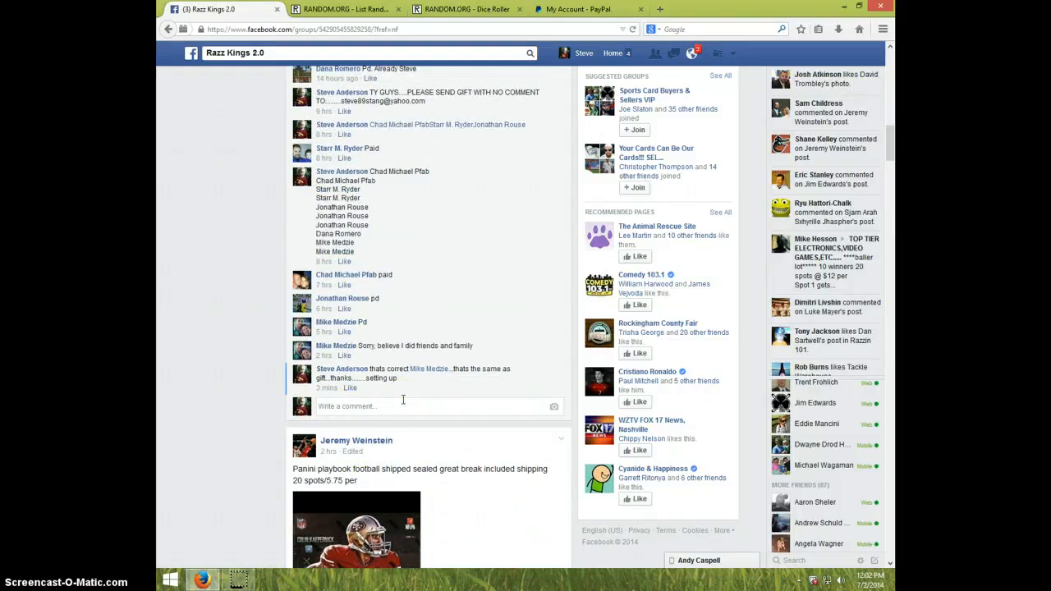
type("LIVE")
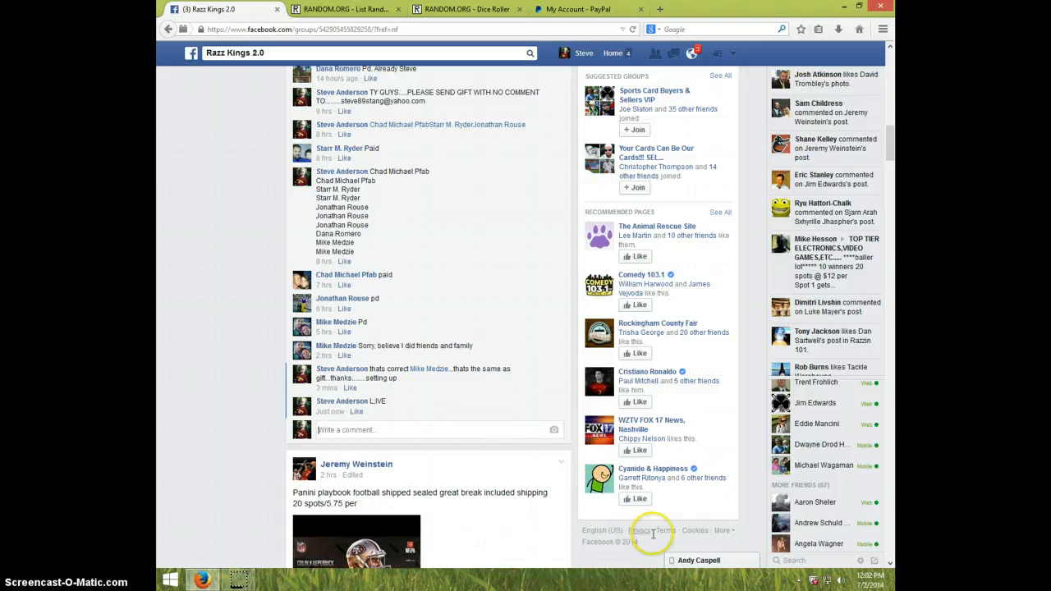
left_click(873, 576)
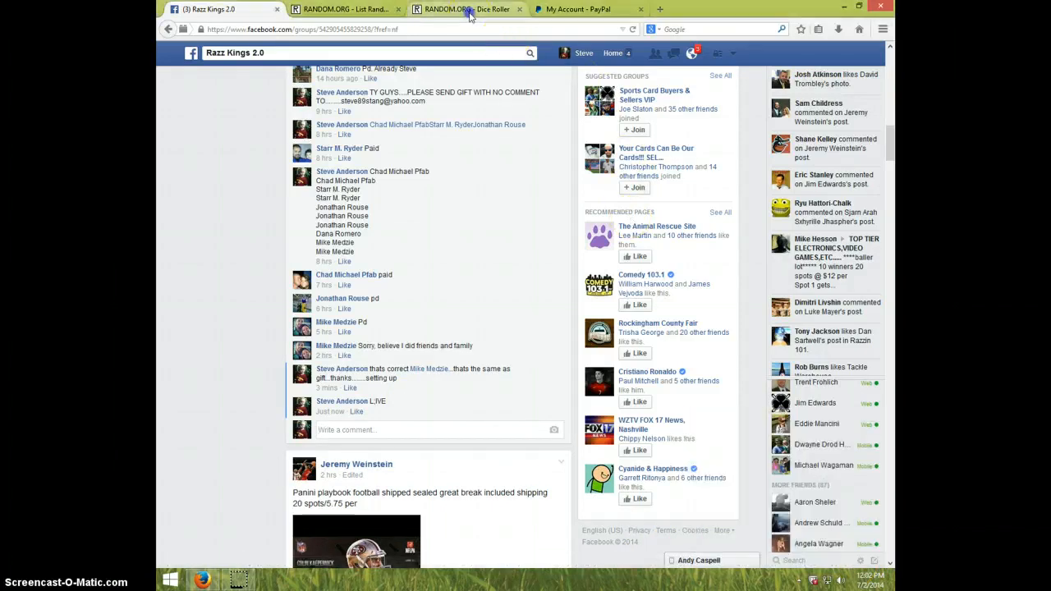
Step: Roll the two virtual dice twice on the Dice Roller page
left_click(463, 10)
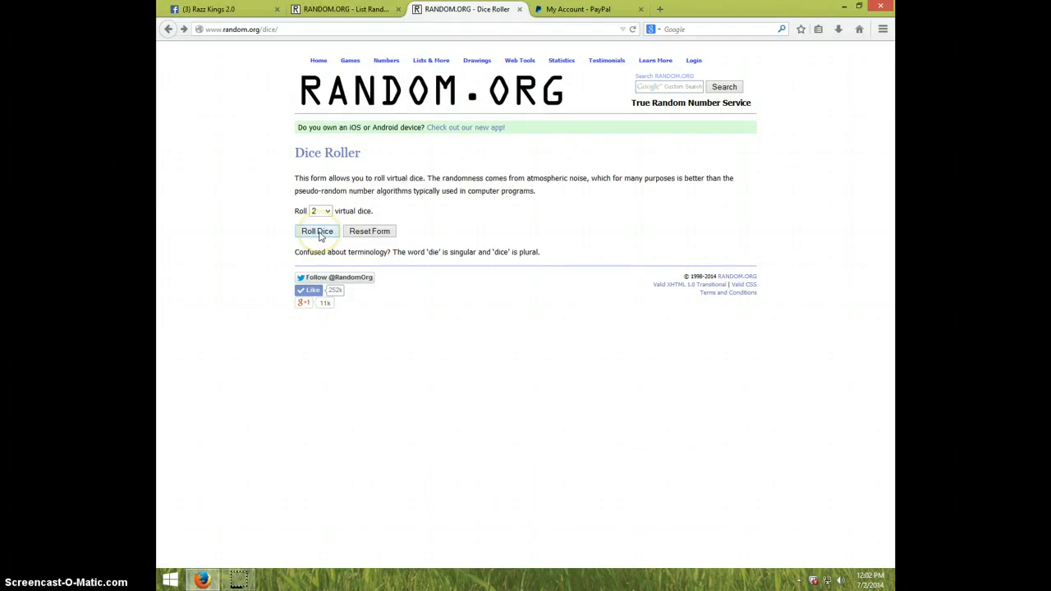
left_click(315, 230)
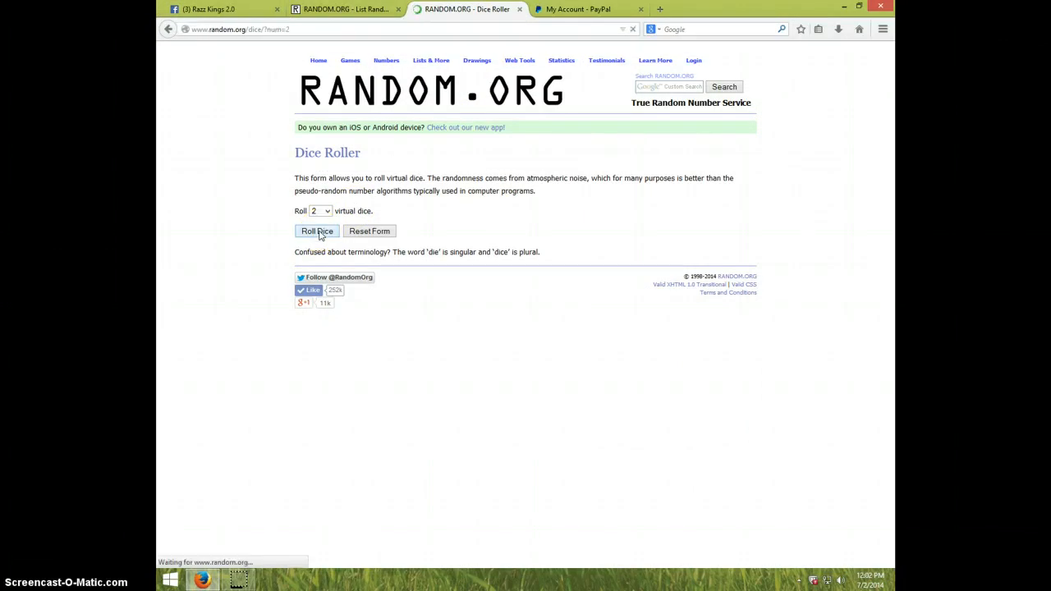
left_click(316, 230)
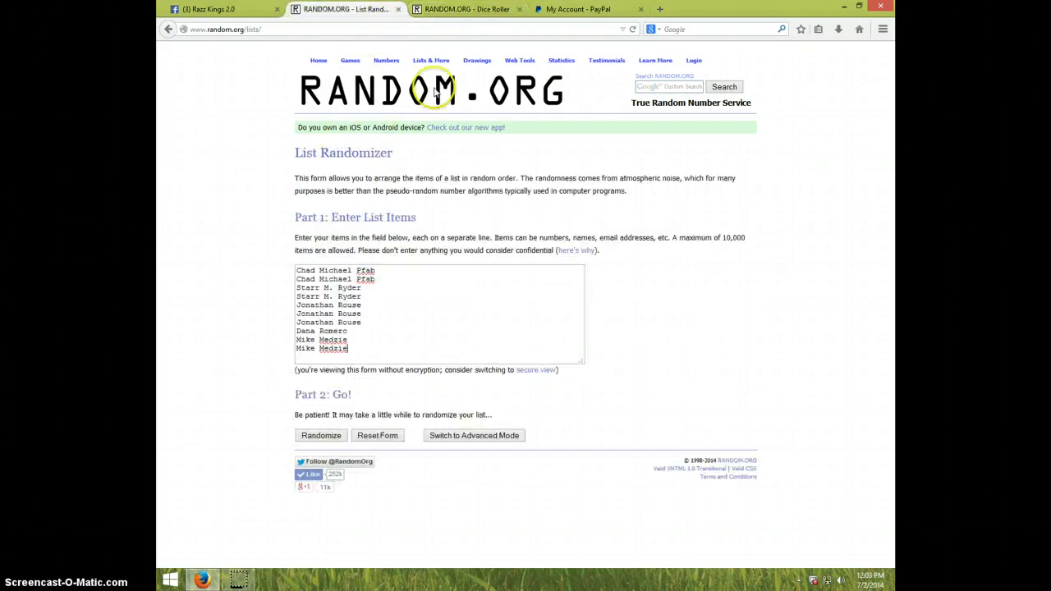
Step: Reshuffle the ten names with Again until the page reports the list randomized eleven times
left_click(867, 575)
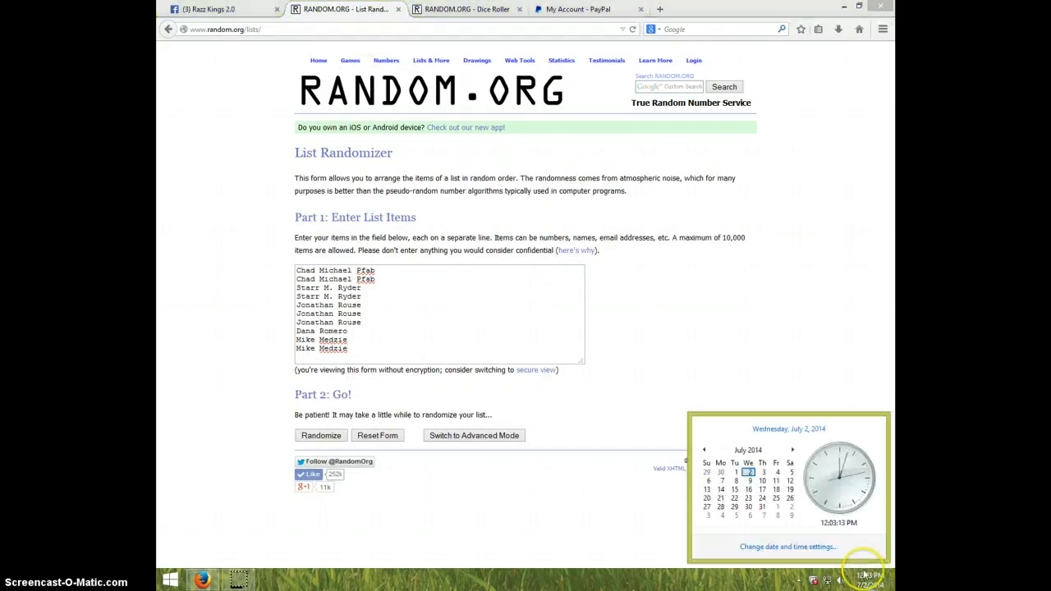
left_click(321, 435)
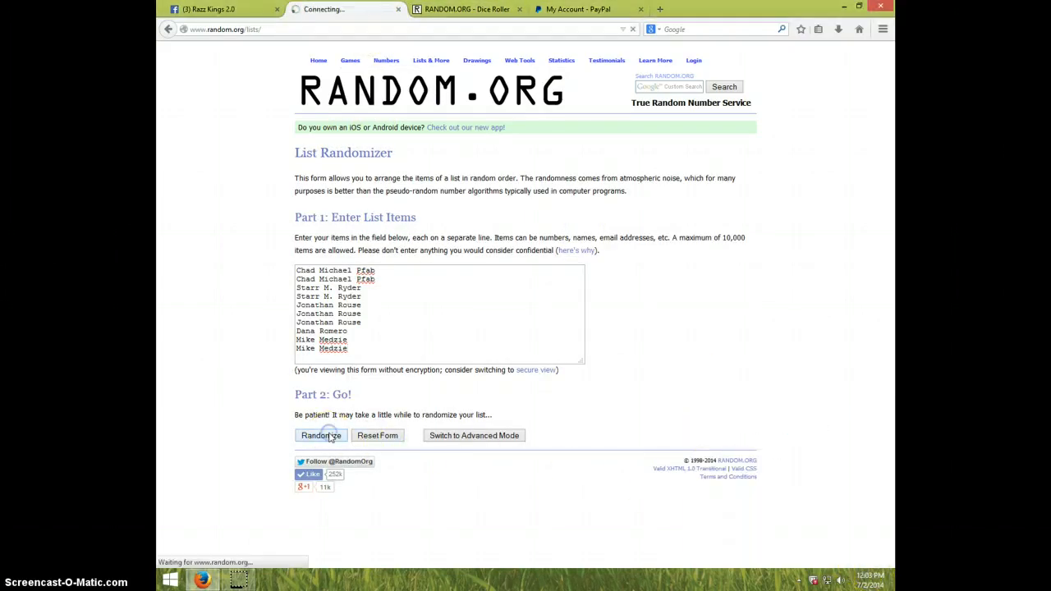
left_click(321, 435)
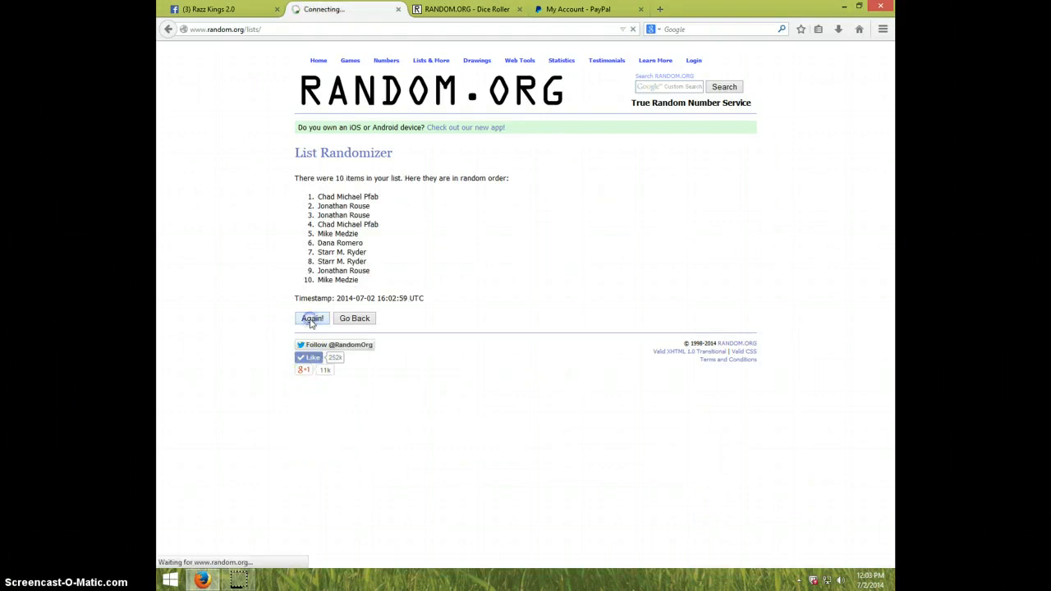
left_click(312, 319)
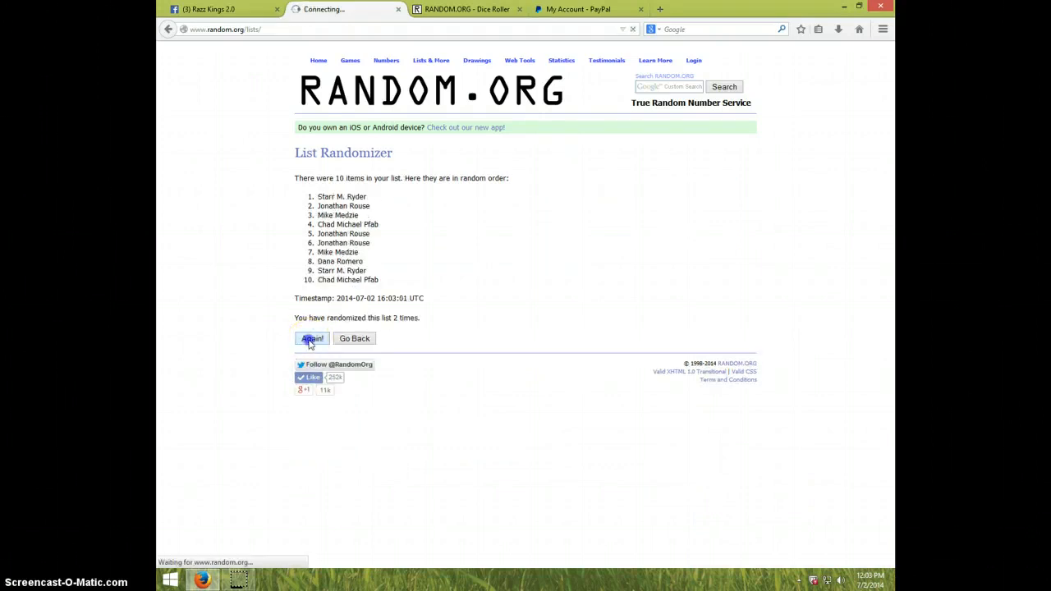
left_click(312, 338)
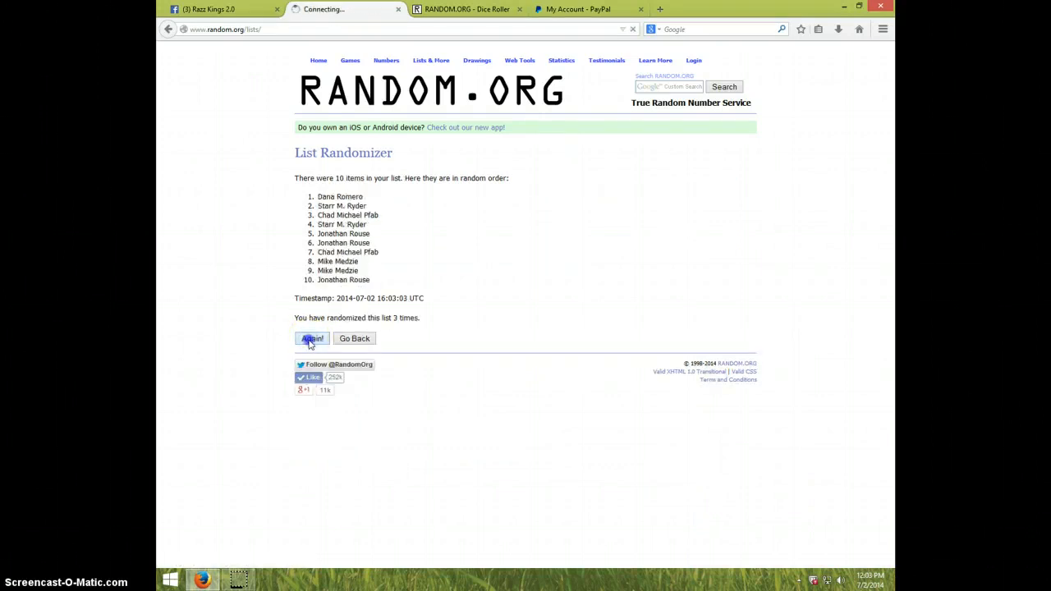
left_click(312, 338)
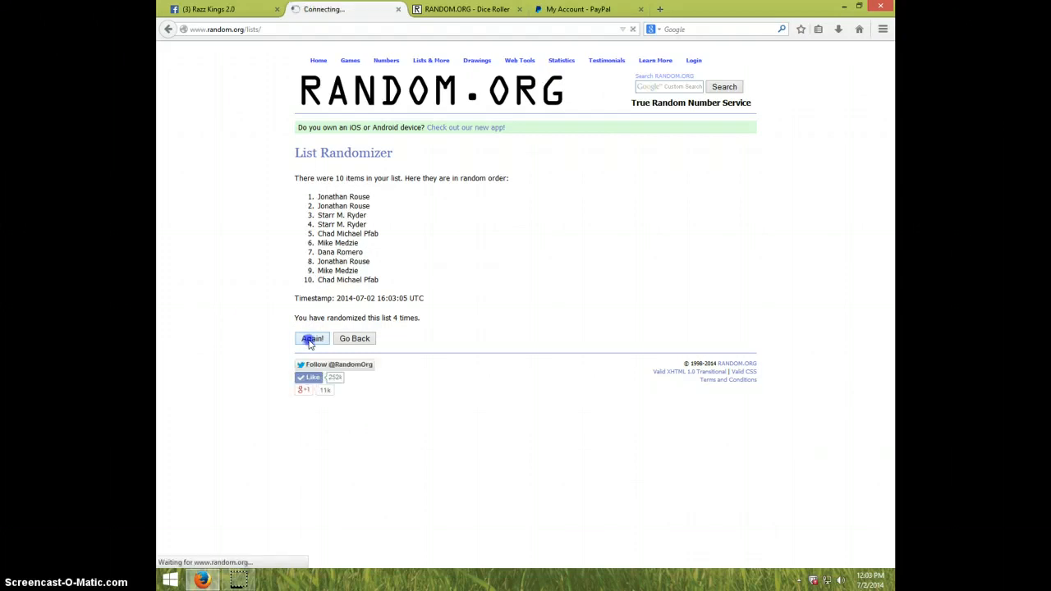
left_click(312, 338)
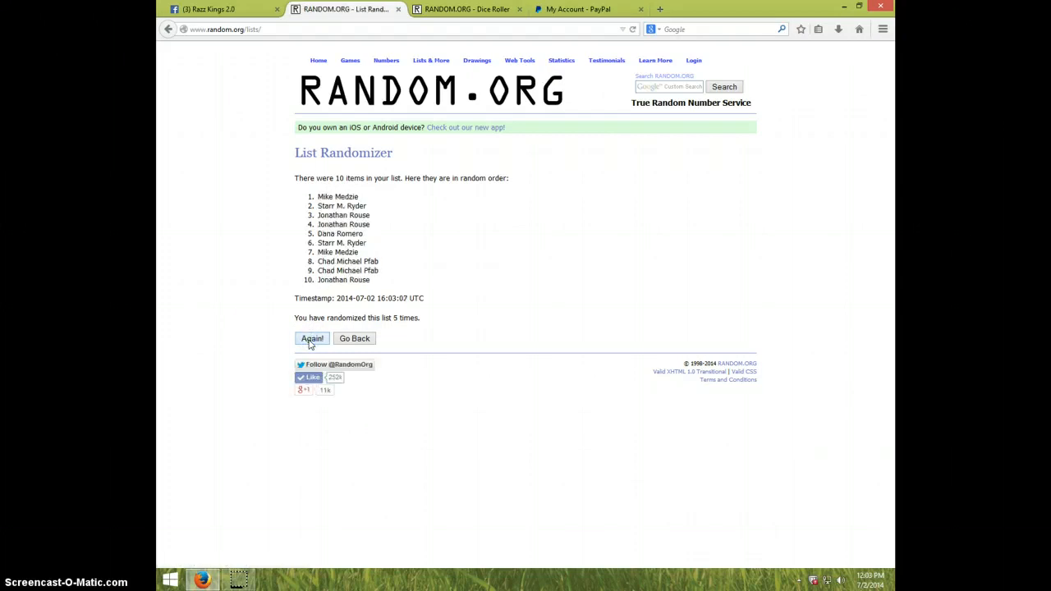
left_click(311, 338)
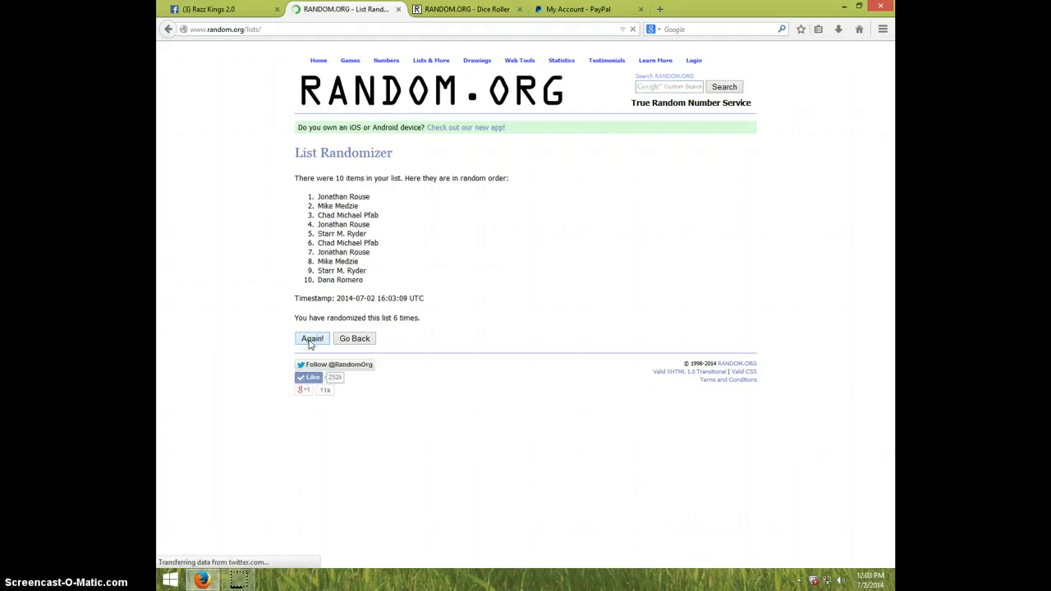
left_click(312, 339)
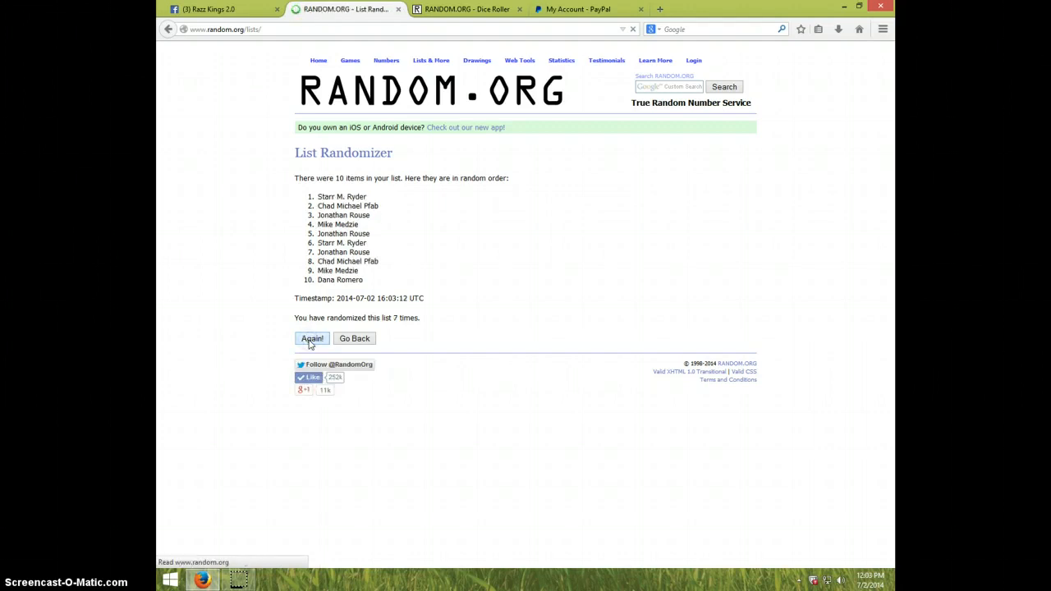
left_click(312, 339)
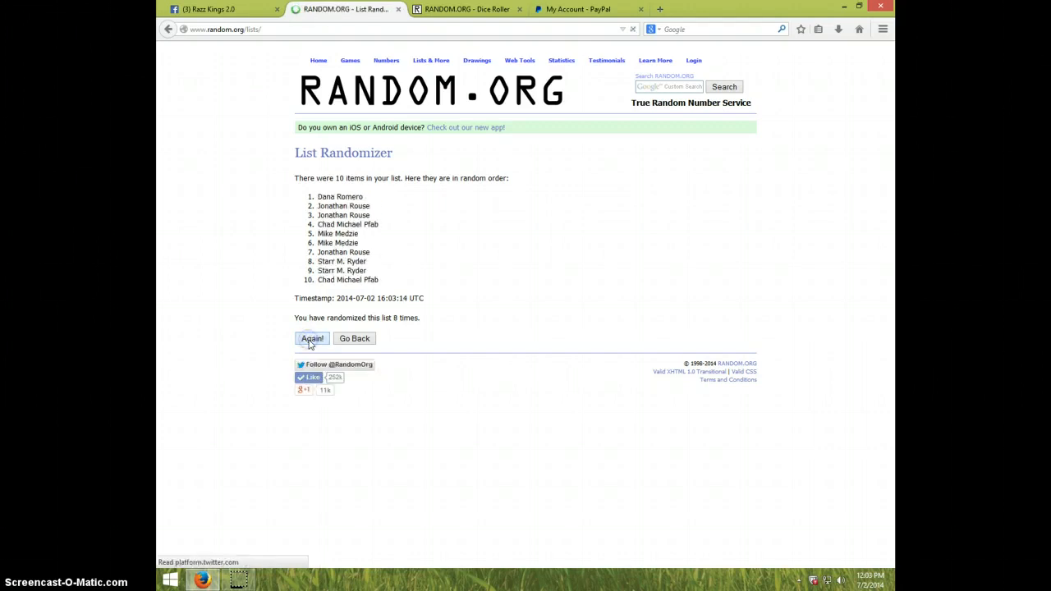
left_click(312, 338)
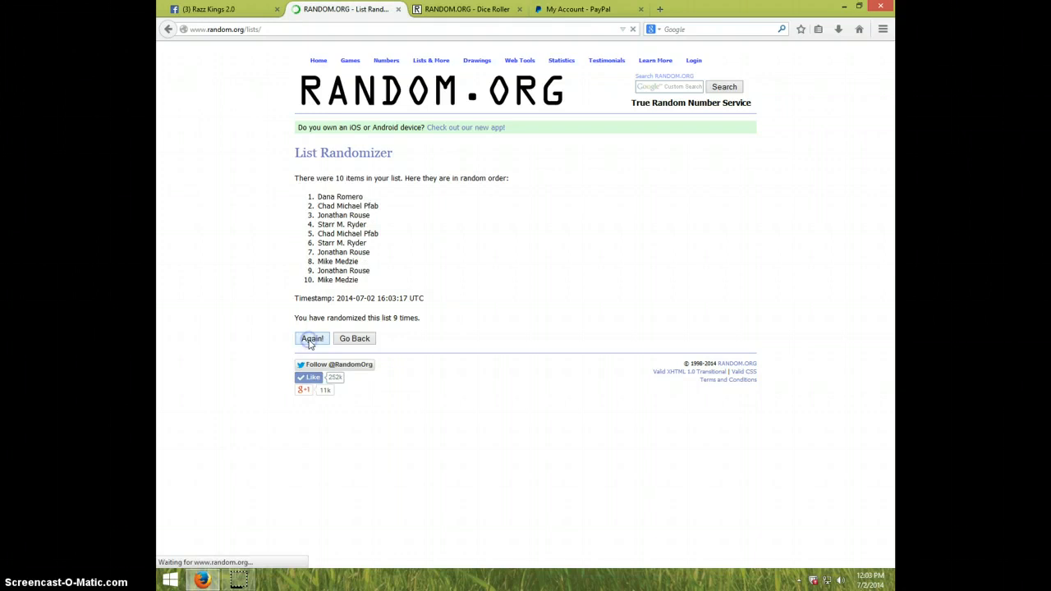
left_click(312, 338)
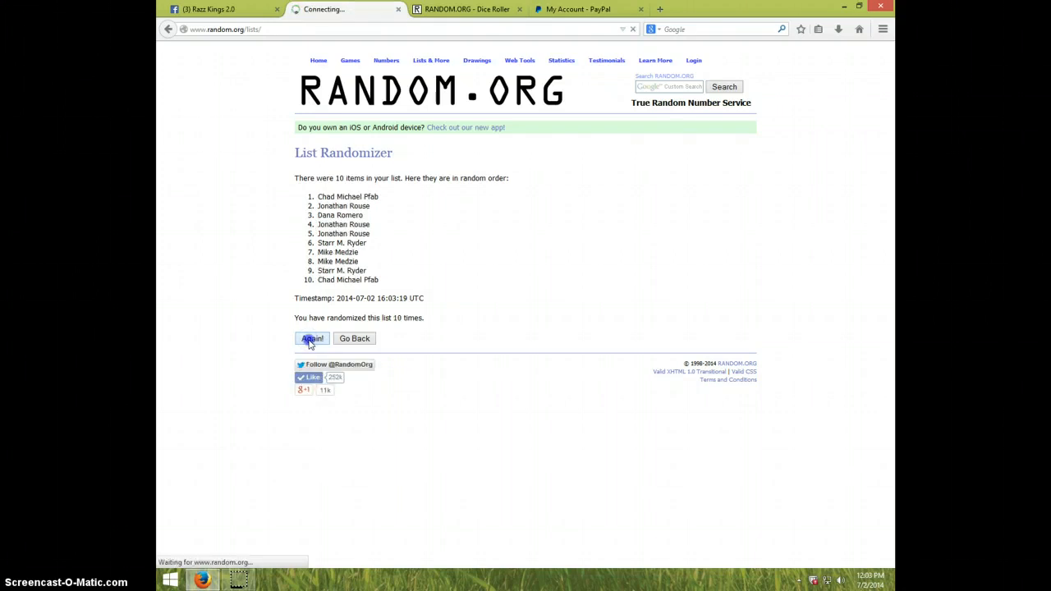
left_click(312, 338)
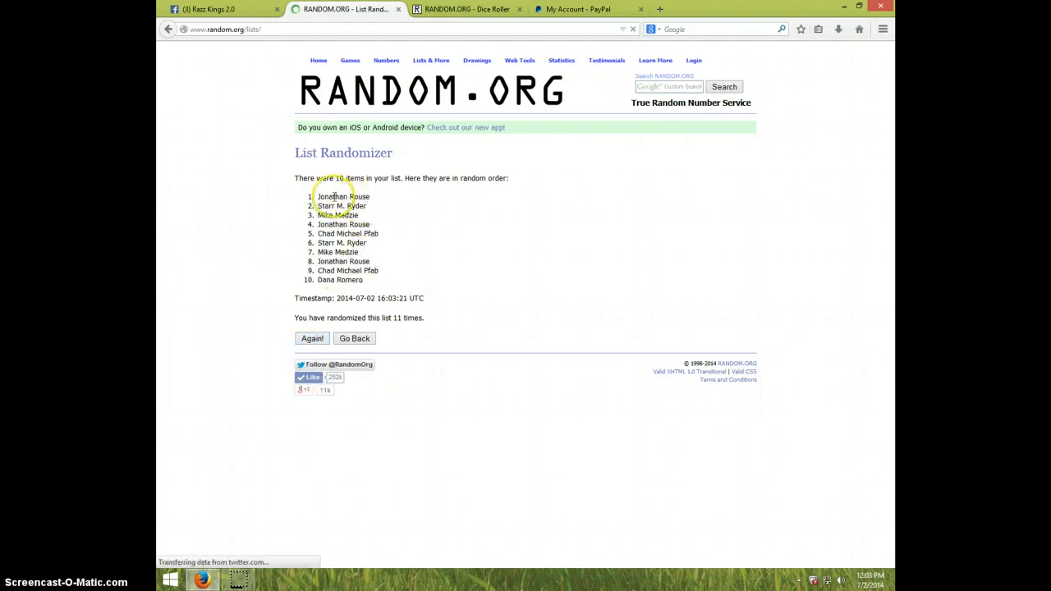
mouse_move(380, 299)
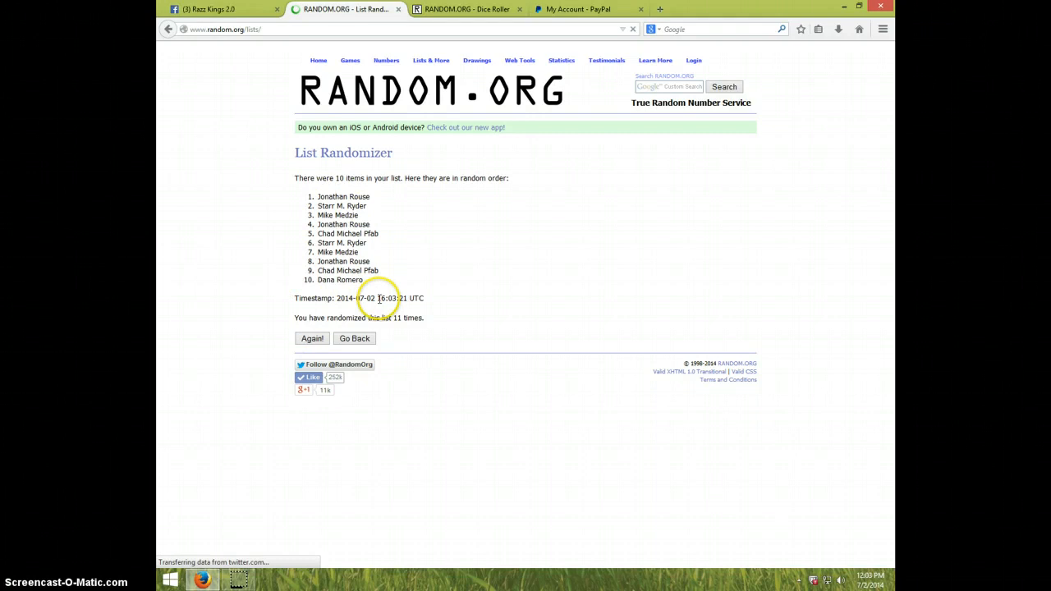
Step: Check the Dice Roller results, randomize the names a twelfth time, then return to the list
left_click(466, 10)
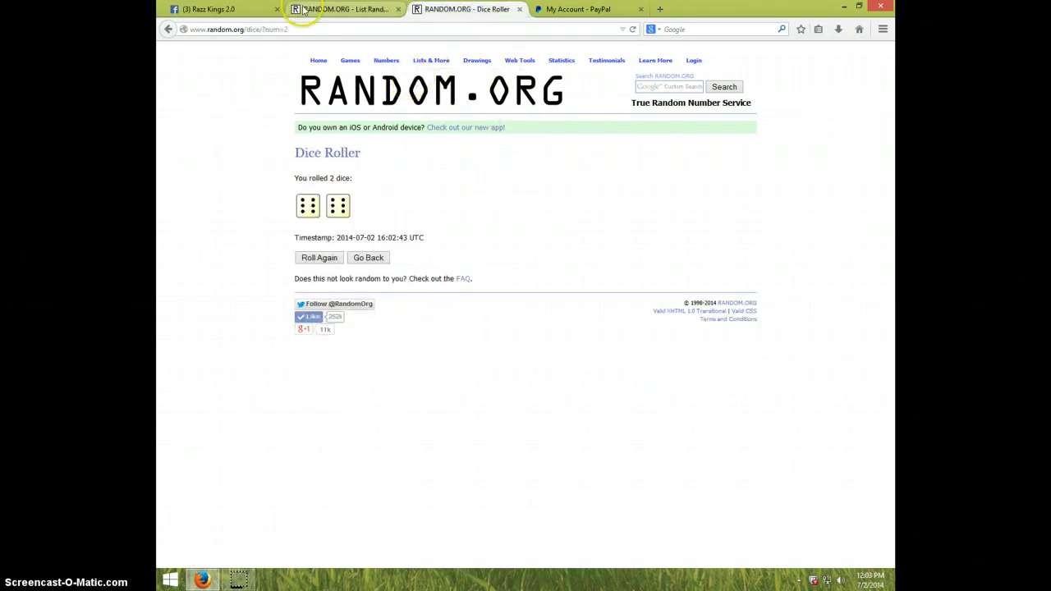
left_click(345, 10)
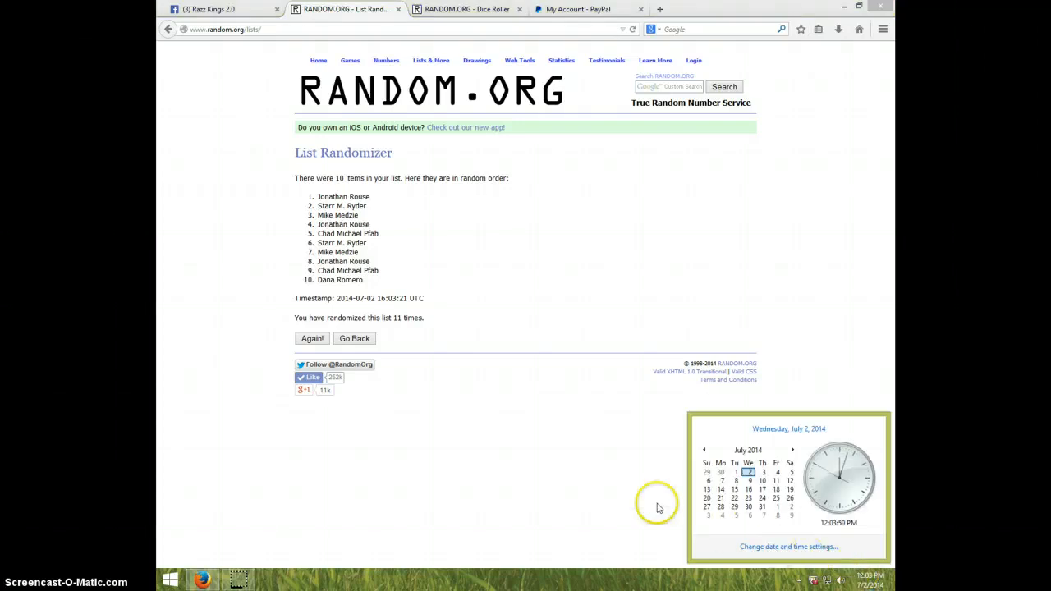
mouse_move(330, 340)
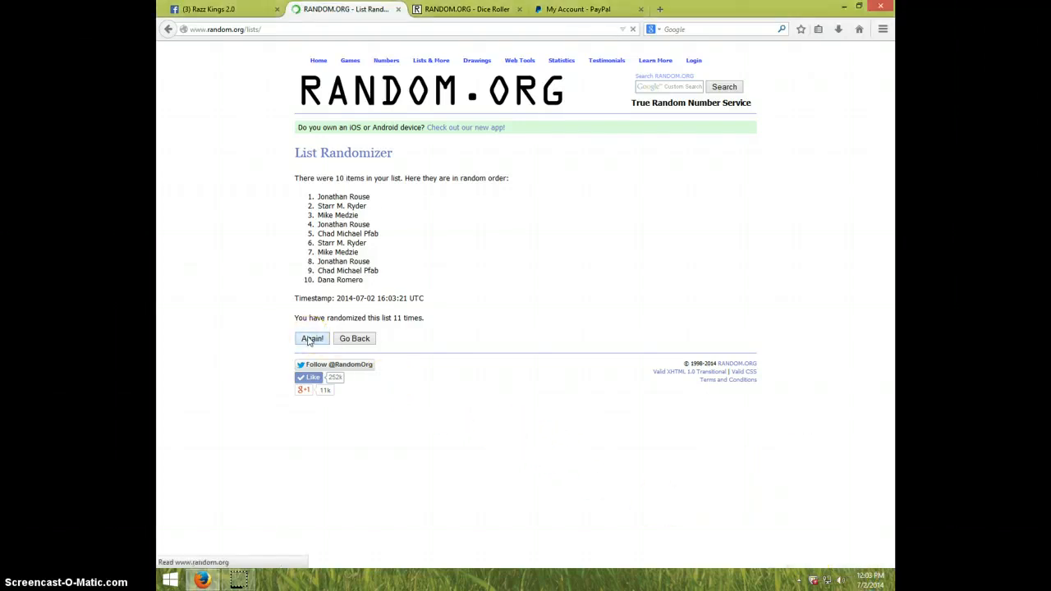
left_click(312, 338)
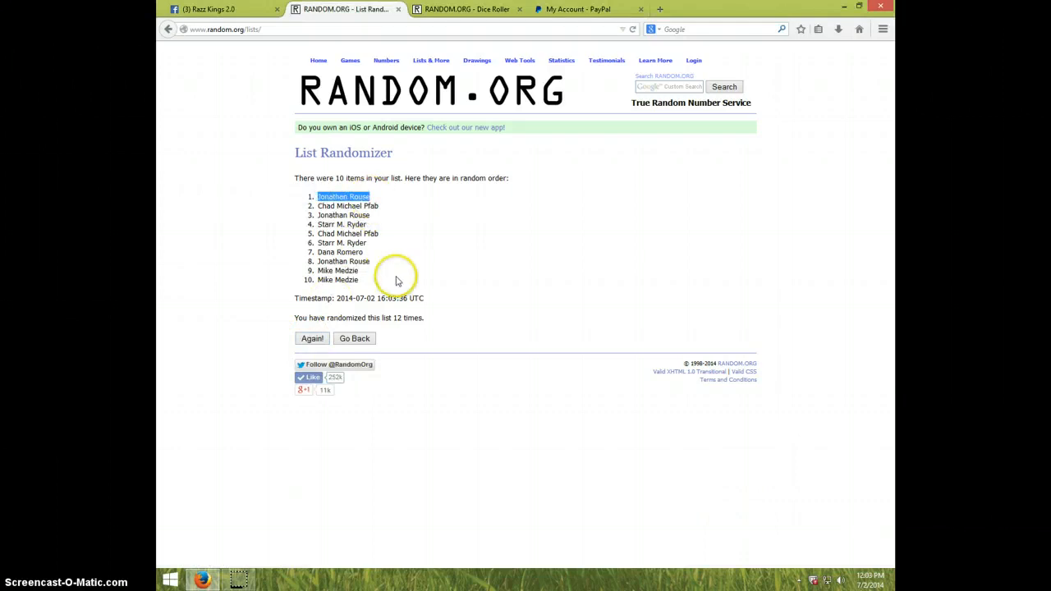
mouse_move(446, 154)
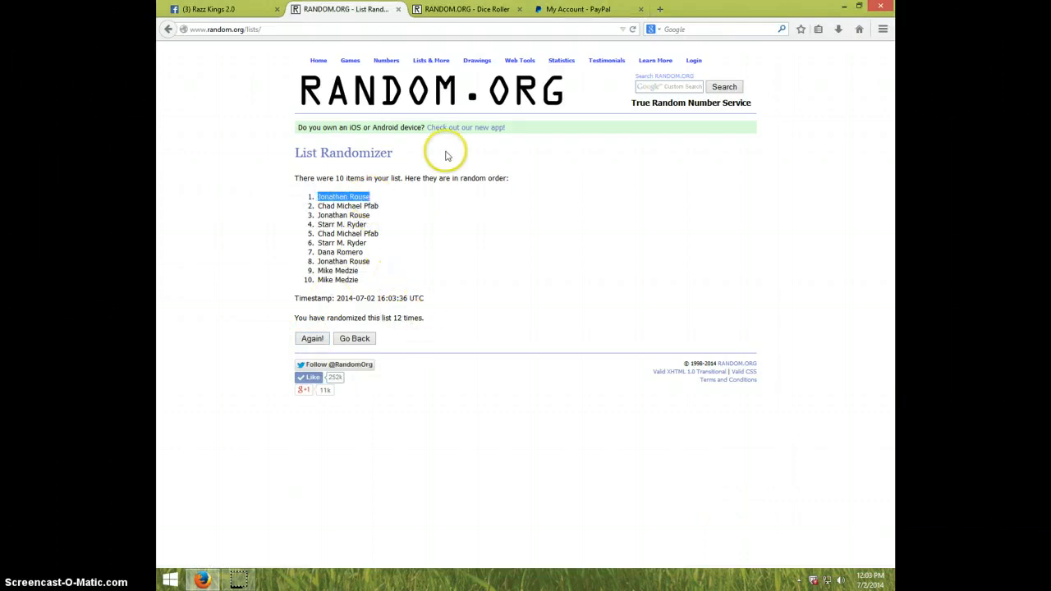
left_click(468, 10)
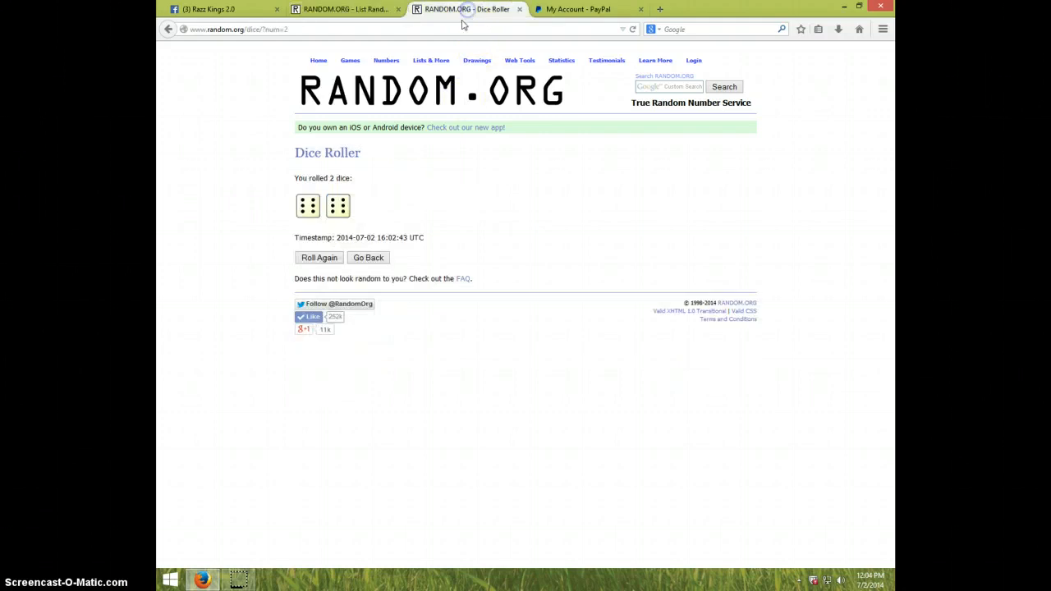
left_click(337, 10)
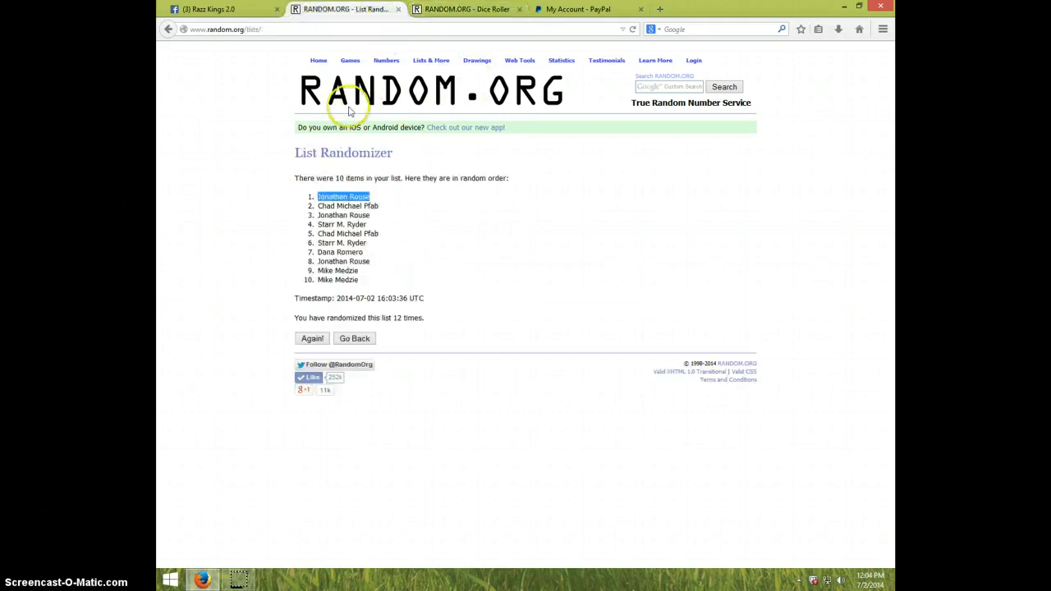
mouse_move(764, 515)
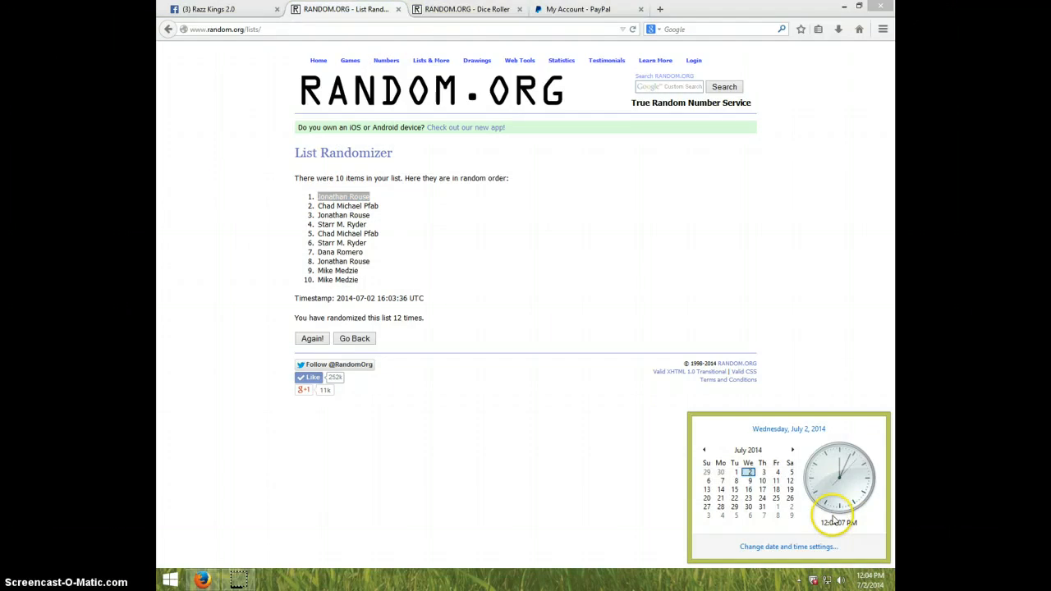
mouse_move(256, 18)
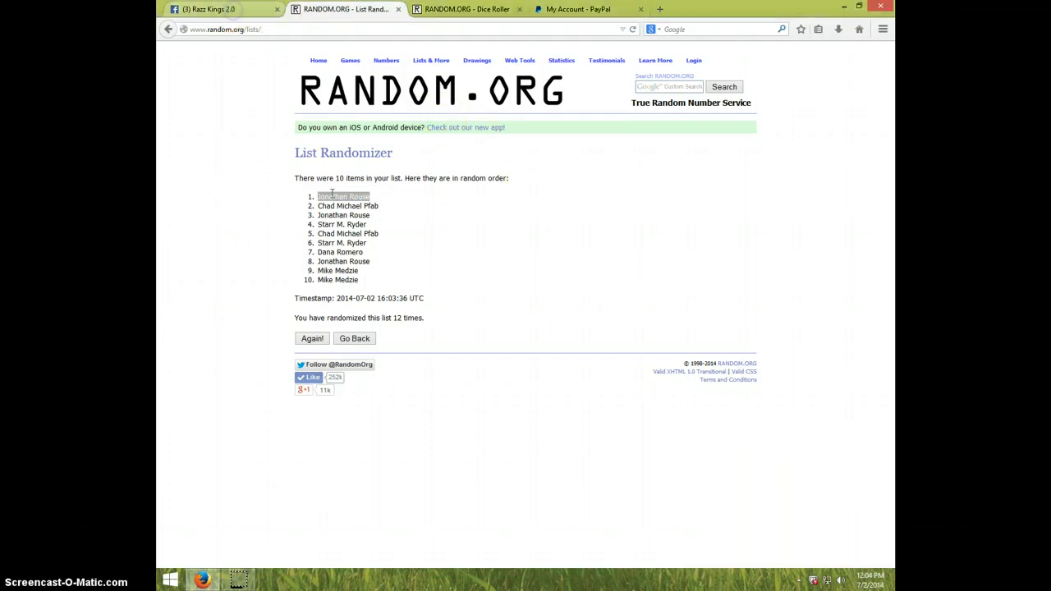
Step: Add the comment DONE under the LIVE comment and check the taskbar clock
left_click(217, 13)
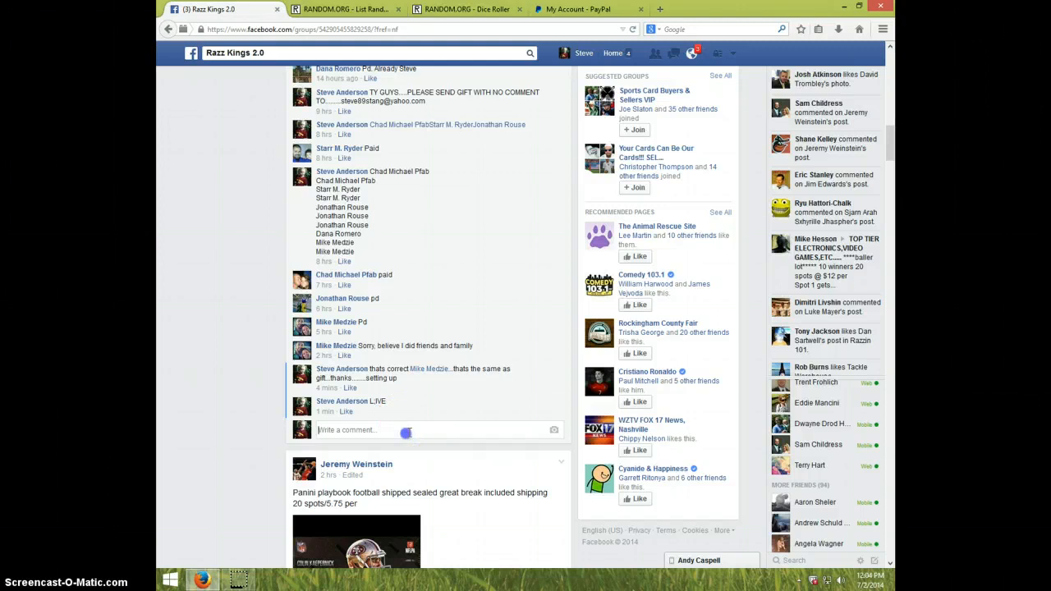
type("DON")
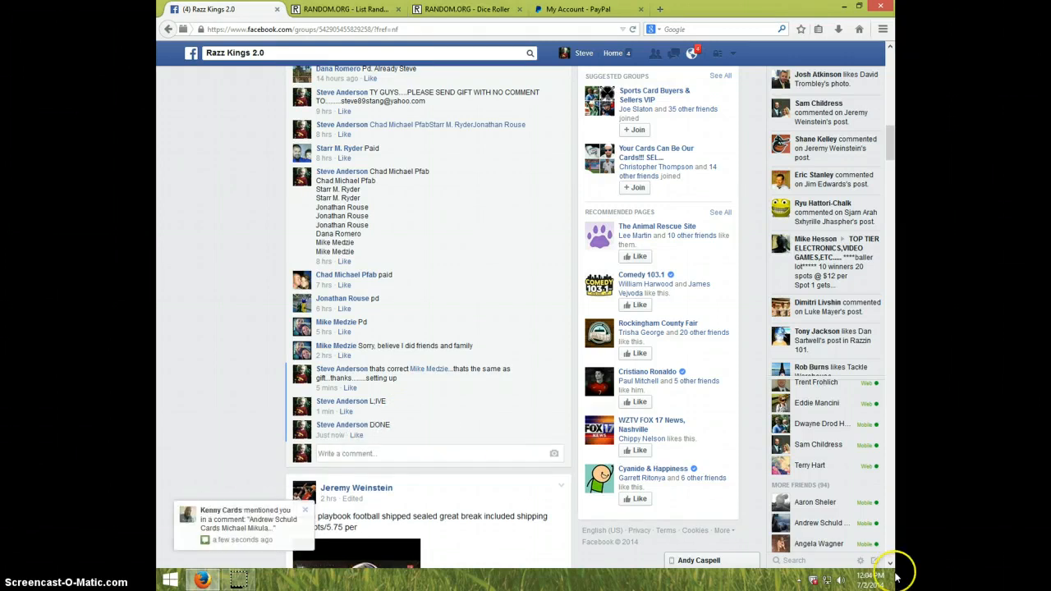
left_click(871, 581)
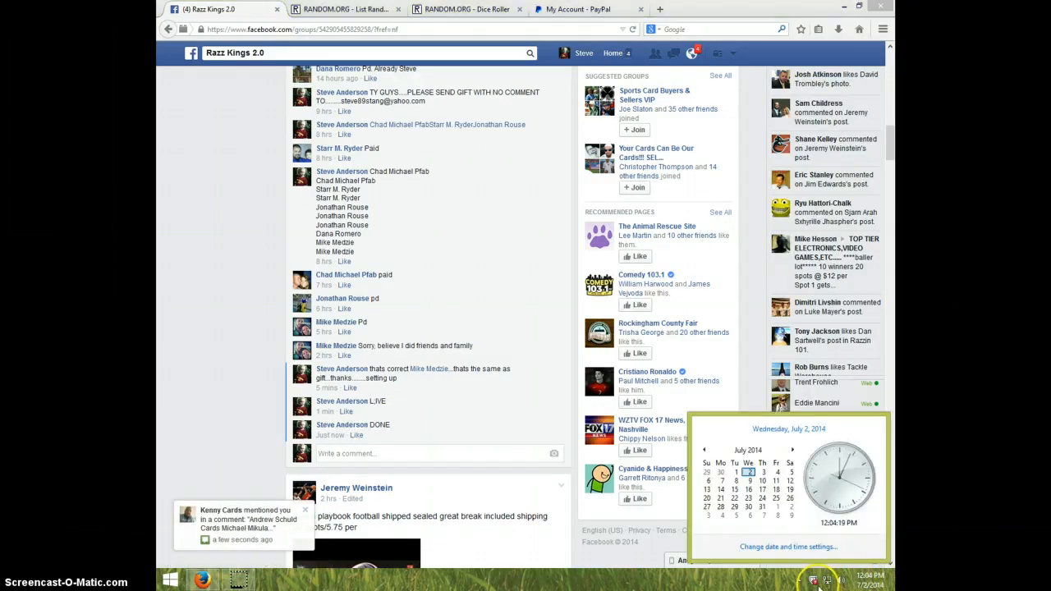